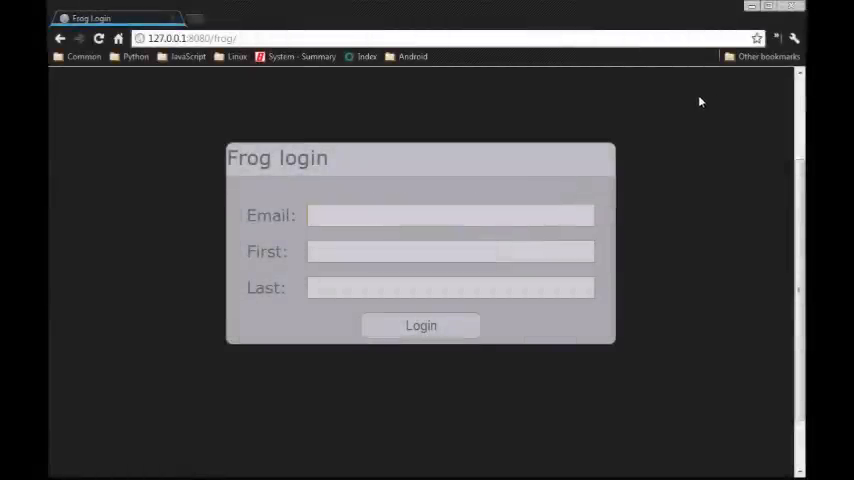
click(450, 215)
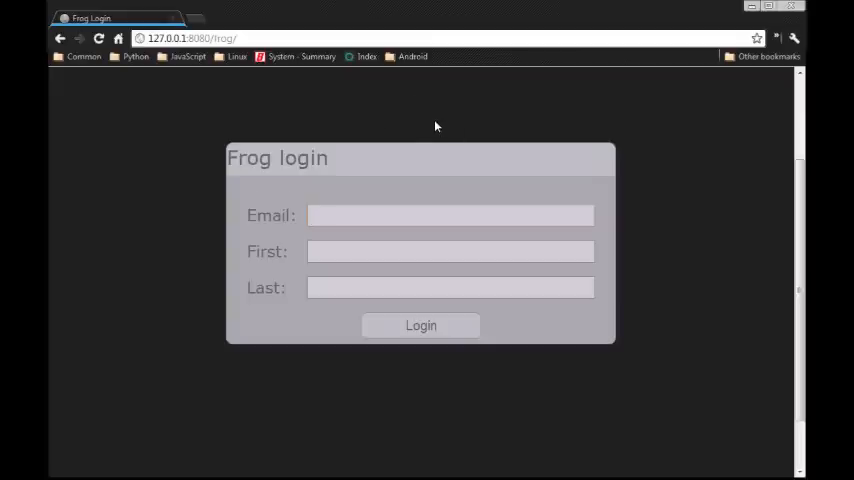
click(450, 215)
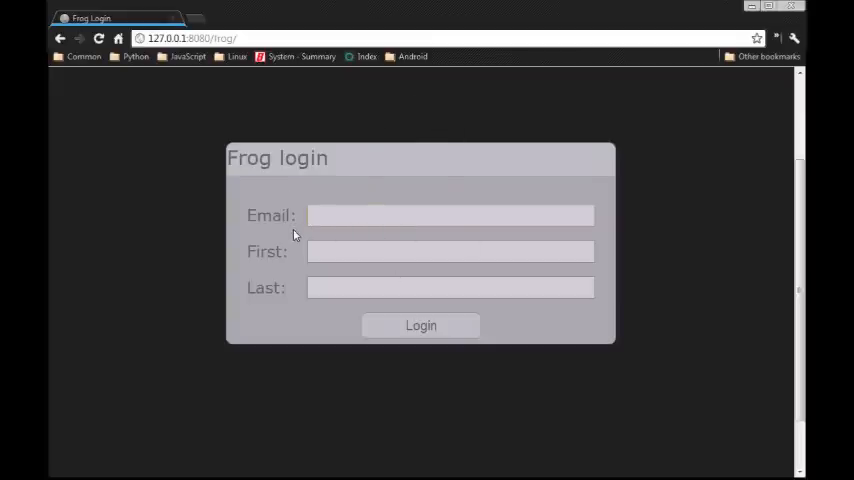
click(449, 215)
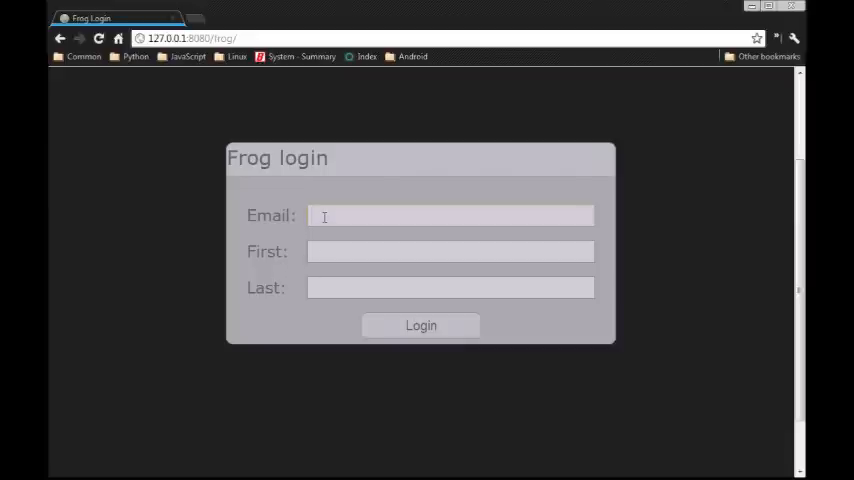
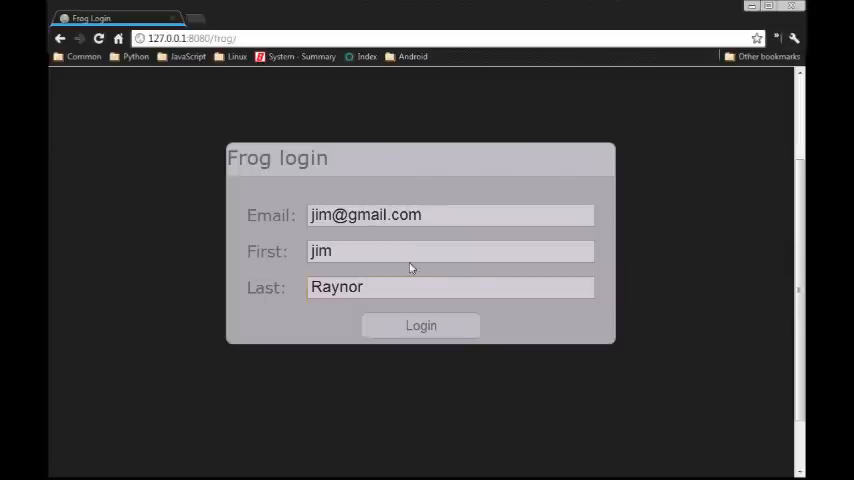
mouse_move(416, 278)
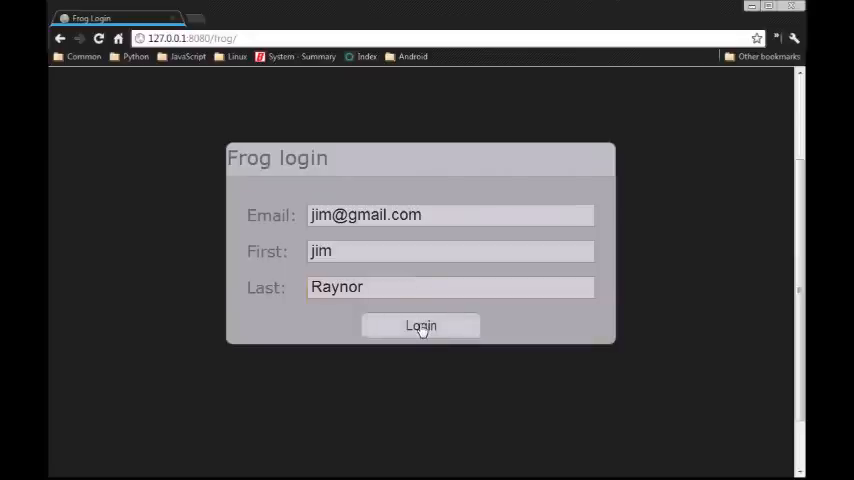
Submit the login details to sign in and load the image gallery
click(420, 326)
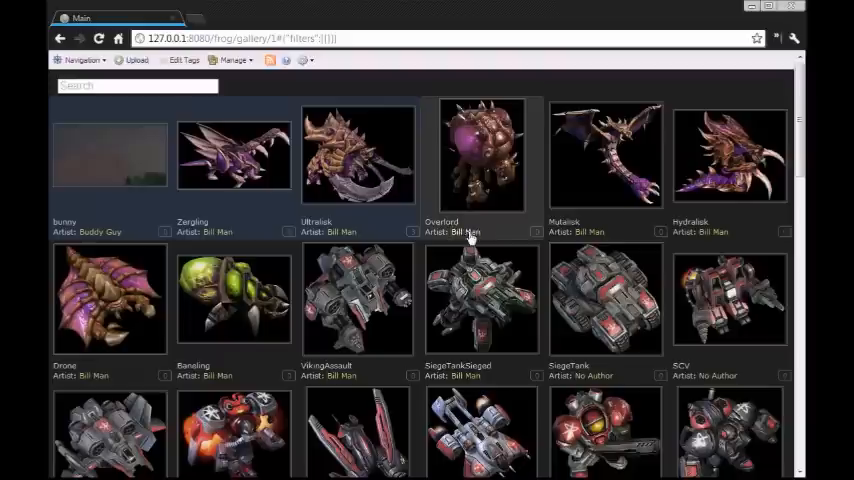
Enlarge and reposition the Overlord image, flipping twice to Ultralisk and back
click(482, 155)
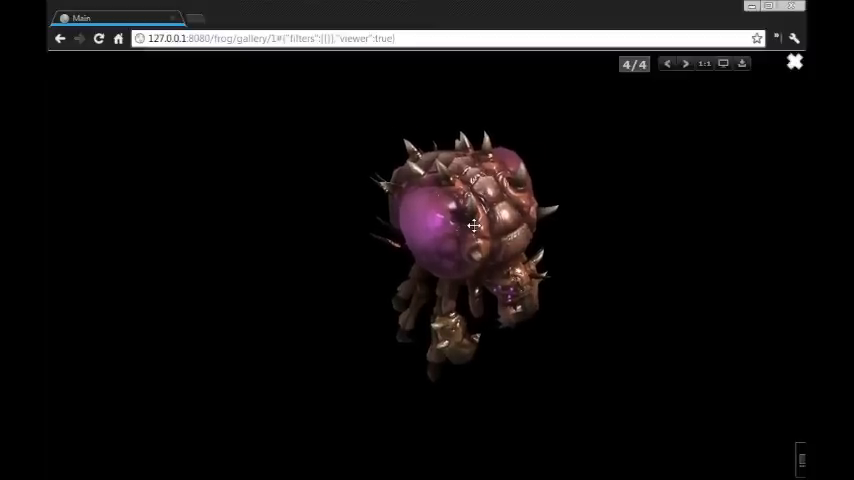
drag(474, 226, 634, 144)
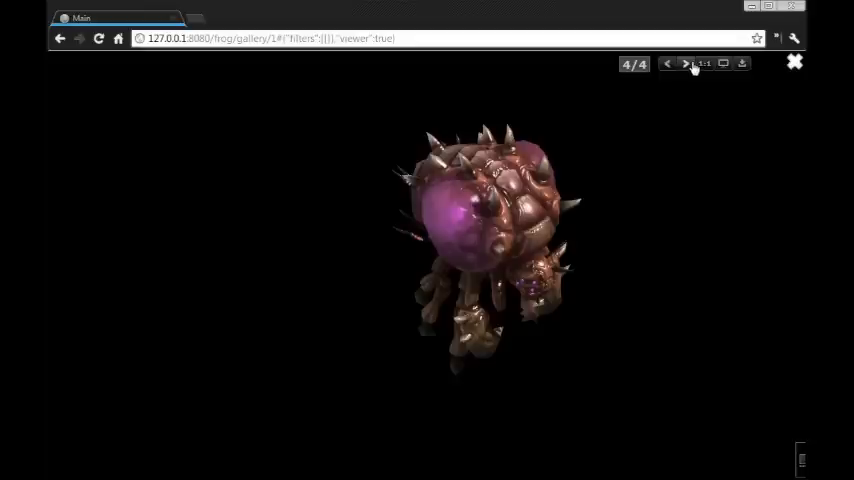
click(668, 63)
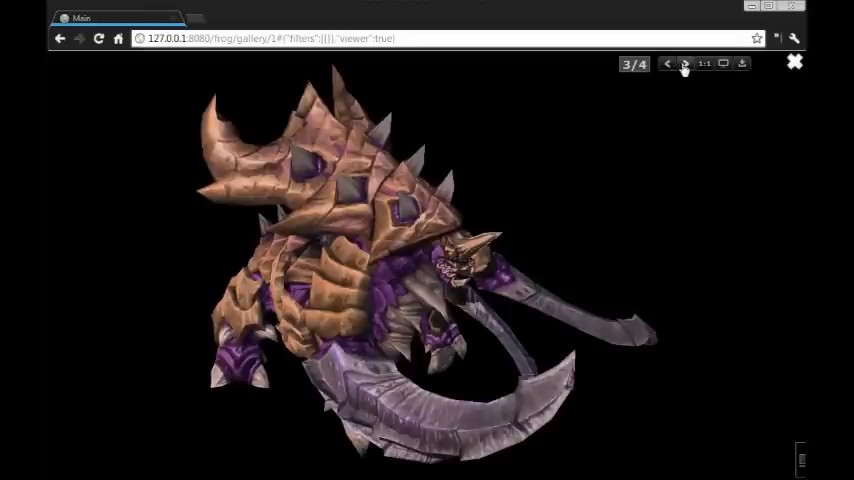
click(684, 63)
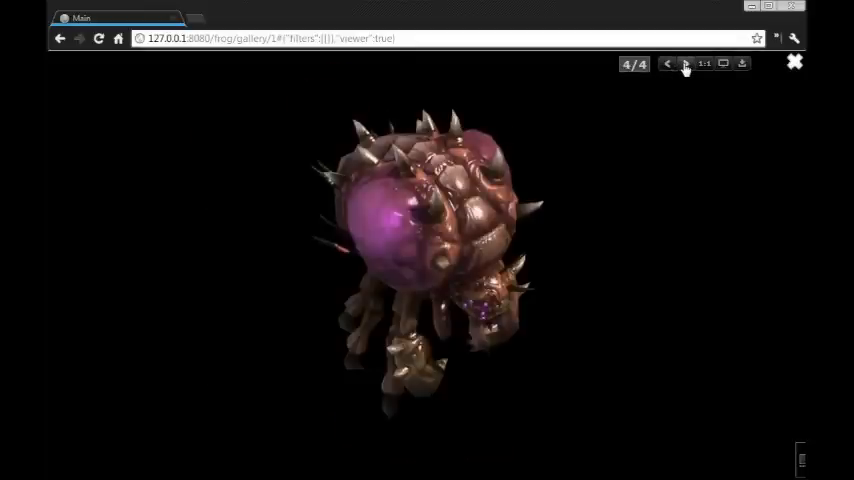
click(668, 64)
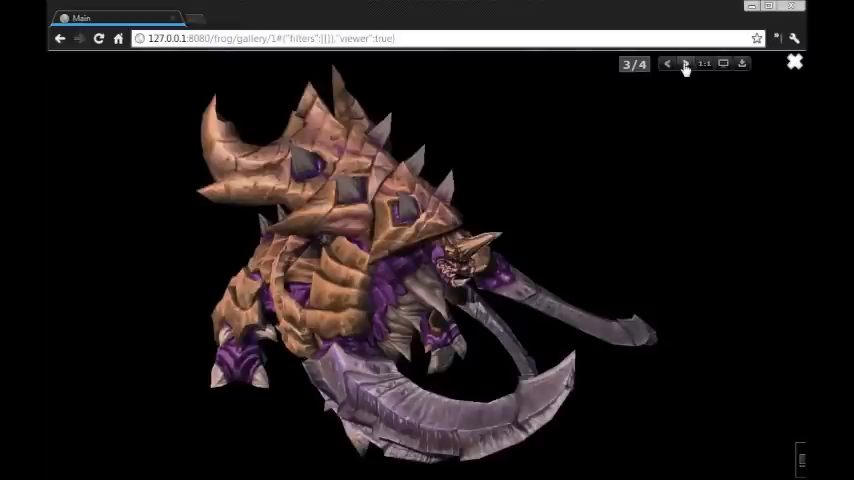
click(685, 63)
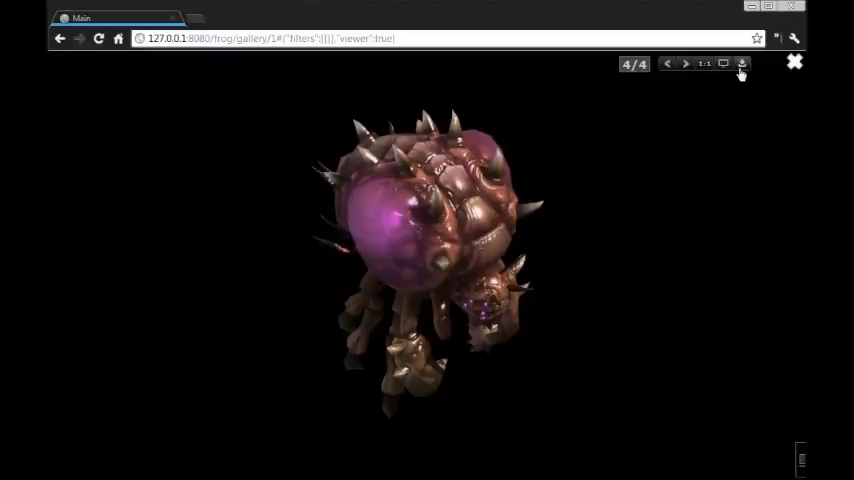
mouse_move(705, 76)
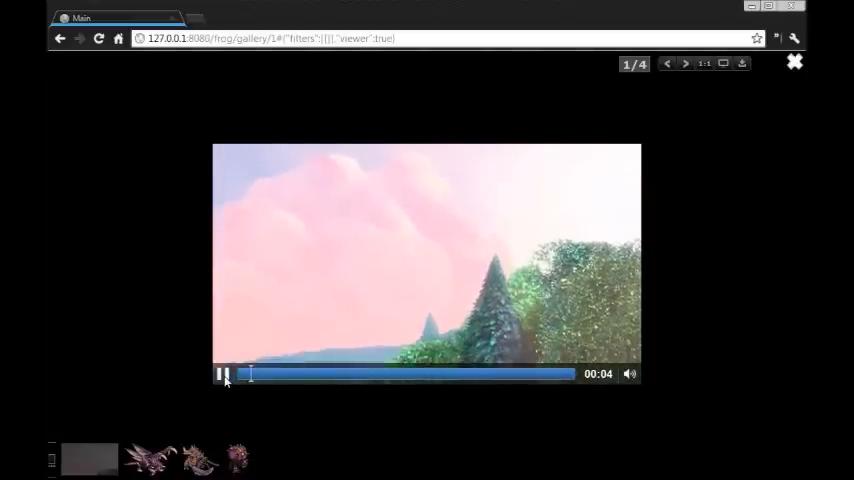
Pause the playing bunny video at four seconds
click(222, 375)
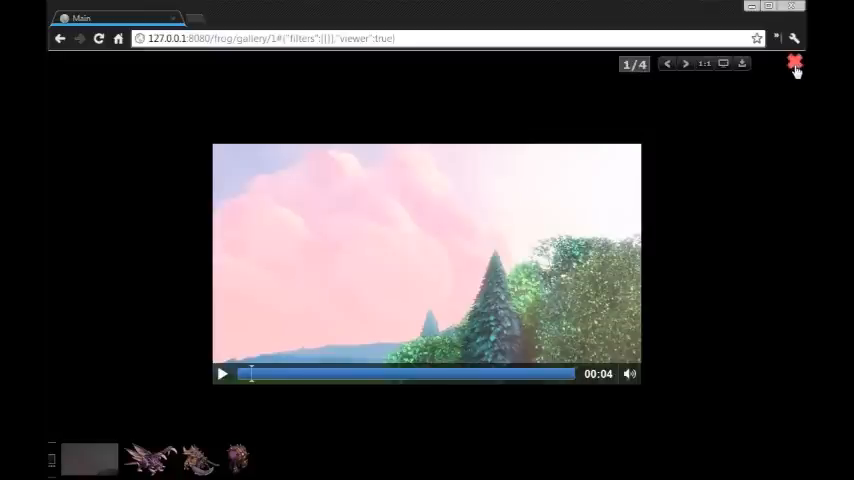
Close the viewer to return to the thumbnail gallery and focus the Search box
click(794, 64)
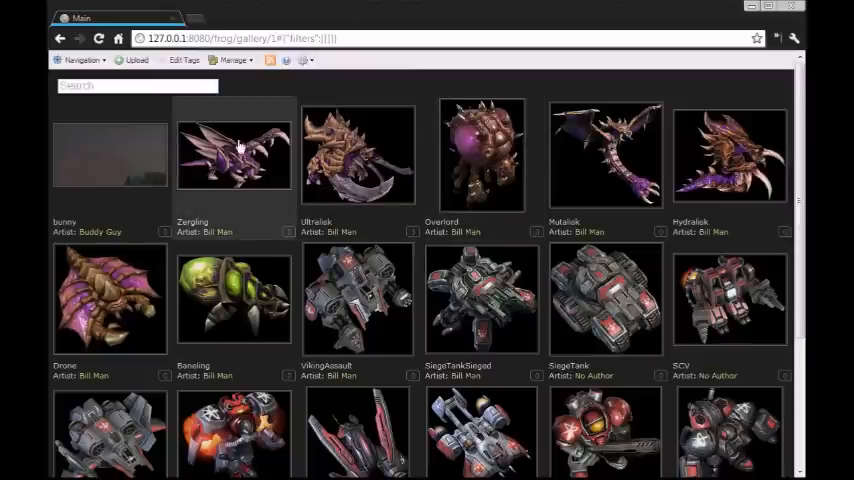
click(130, 96)
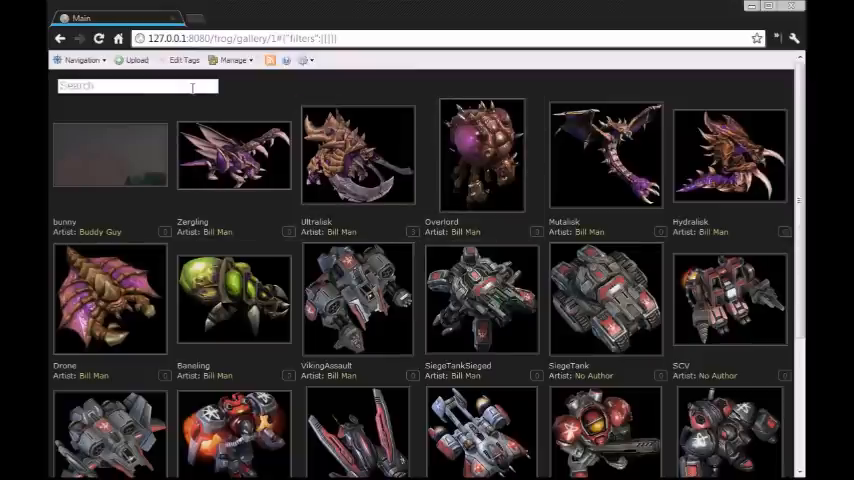
Search the gallery for 'over', clear the search, then open Edit Tags for the selection
text(over)
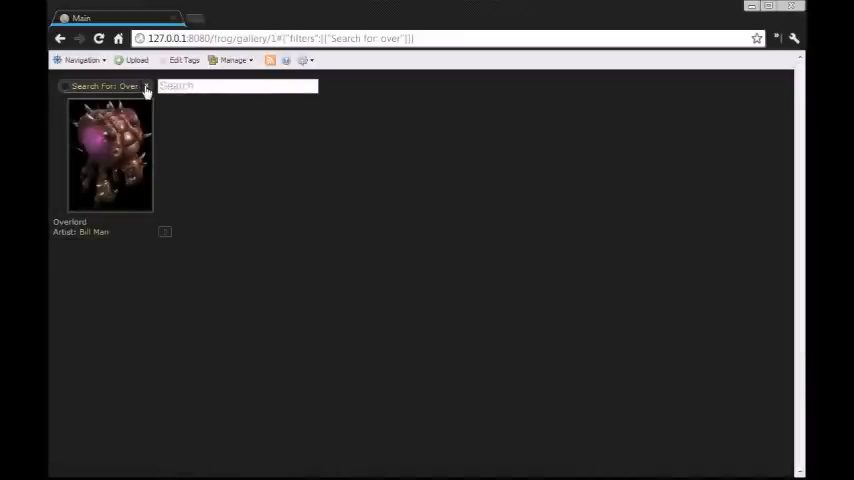
click(144, 87)
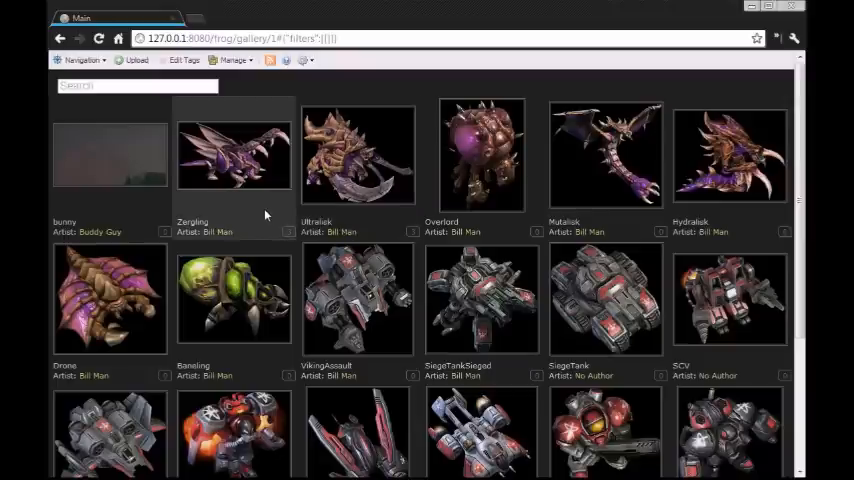
mouse_move(494, 231)
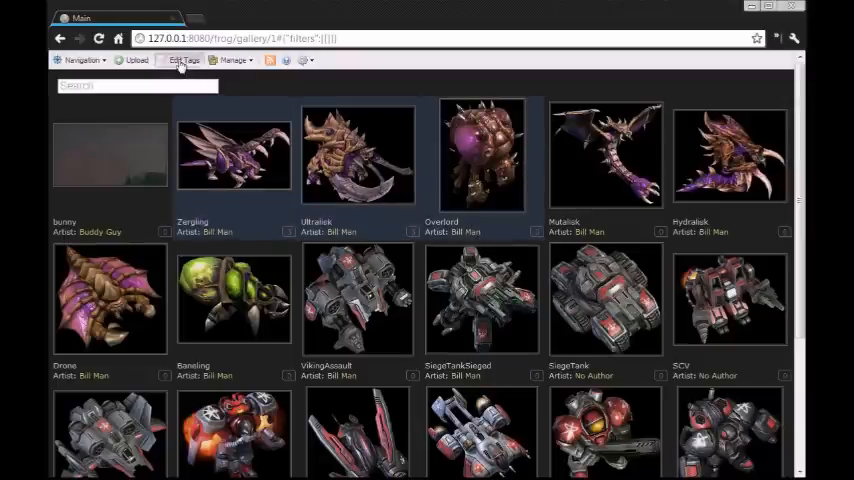
click(190, 60)
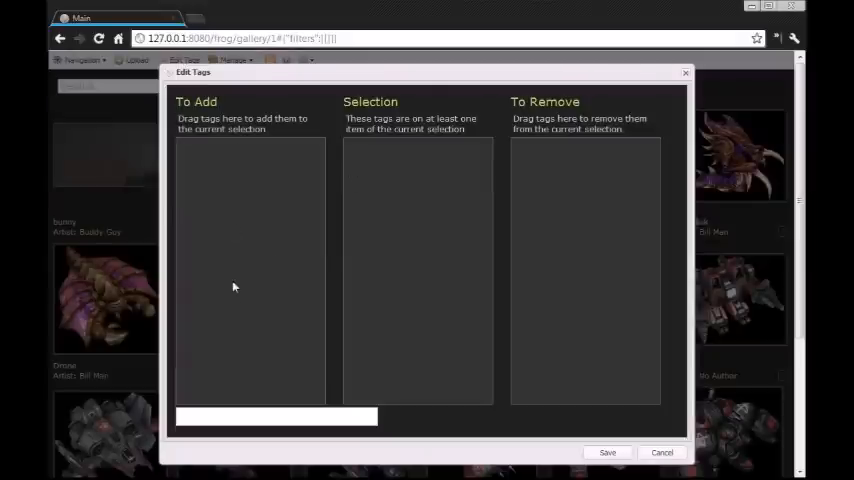
mouse_move(400, 159)
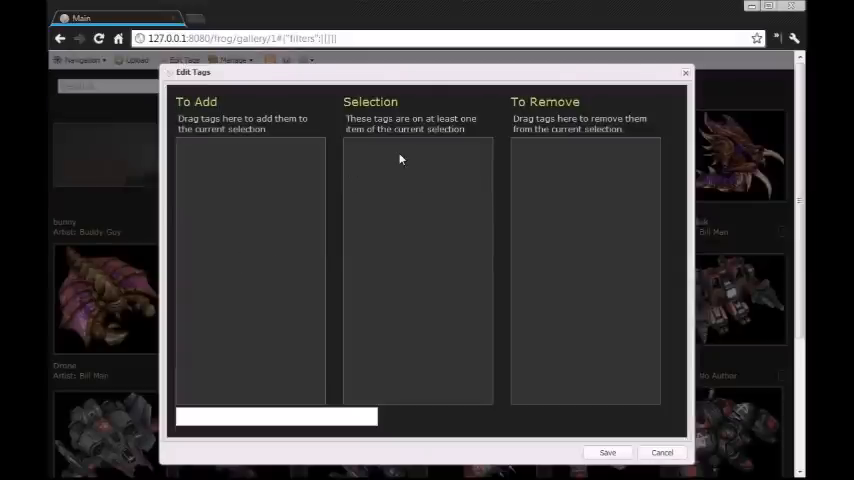
mouse_move(420, 168)
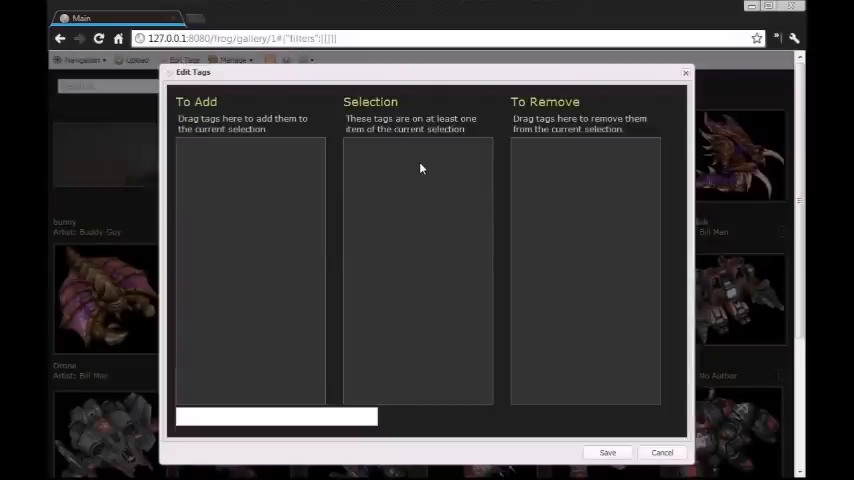
mouse_move(584, 223)
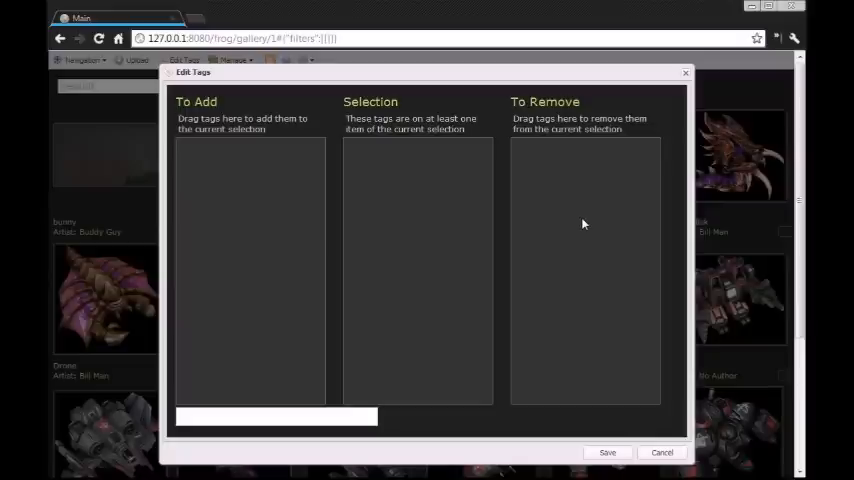
Add Zerg and Ground Unit to the tag dialog's to-add list
click(275, 417)
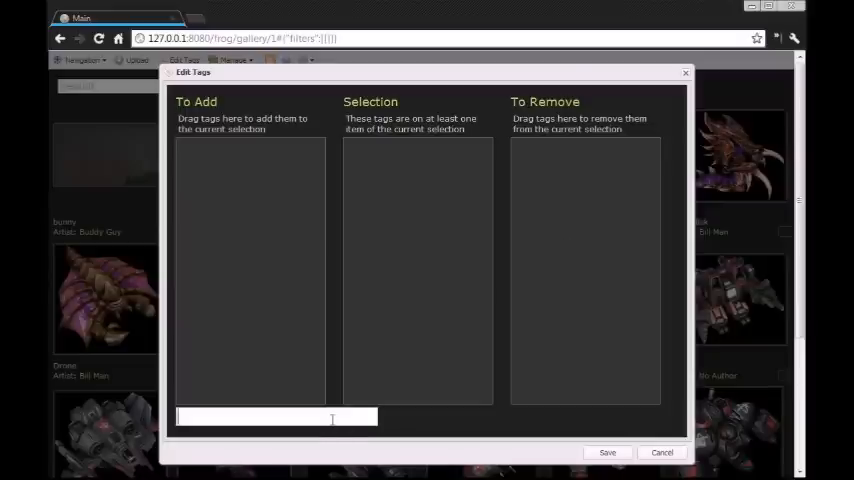
text(ze)
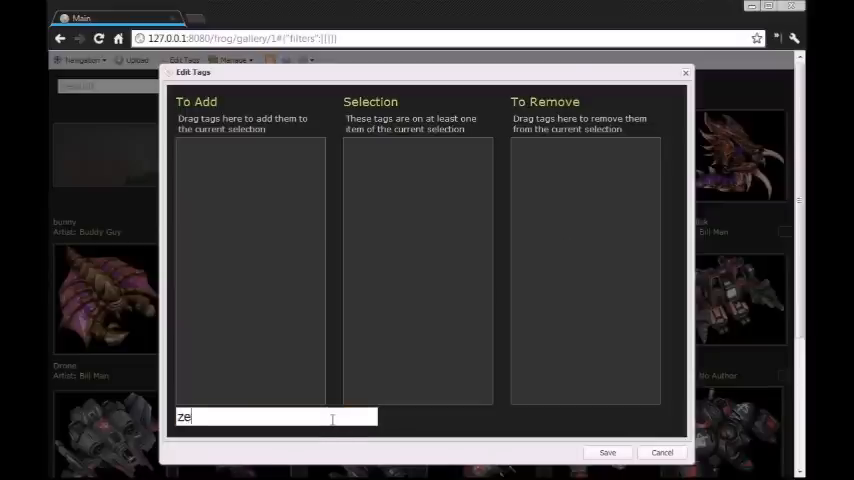
key(Enter)
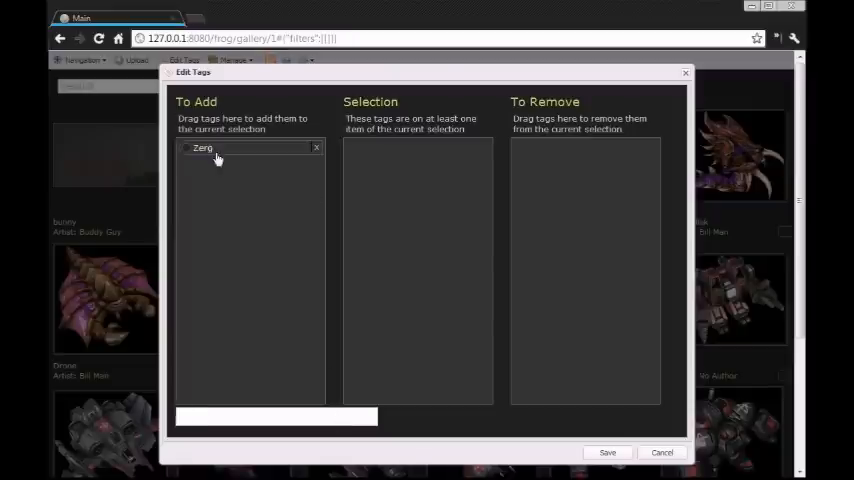
click(277, 415)
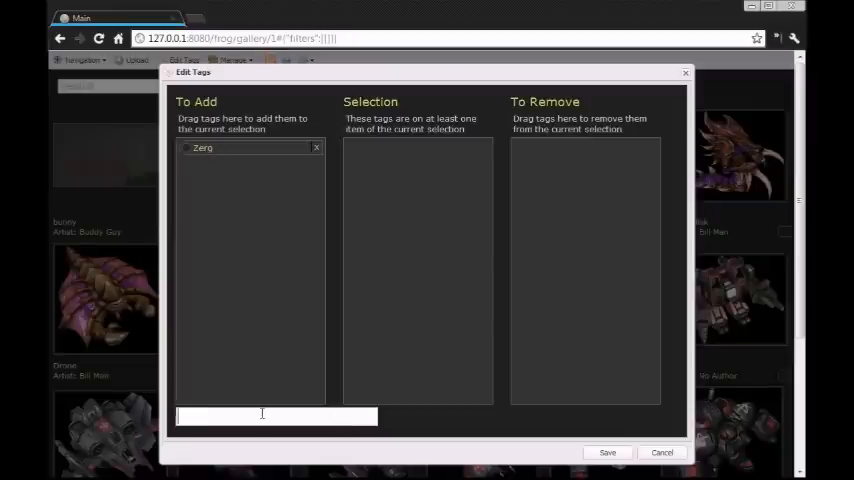
text(ground u)
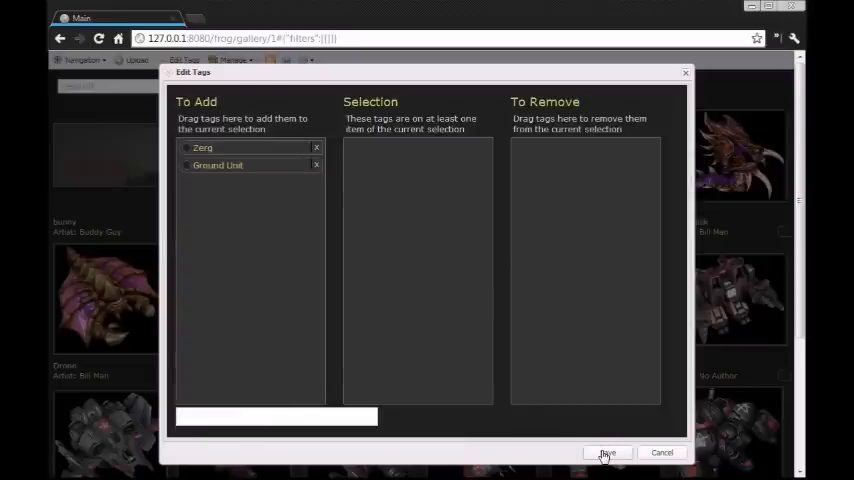
Save the Zerg and Ground Unit tags, then try a 'zerg' search in the gallery
click(612, 452)
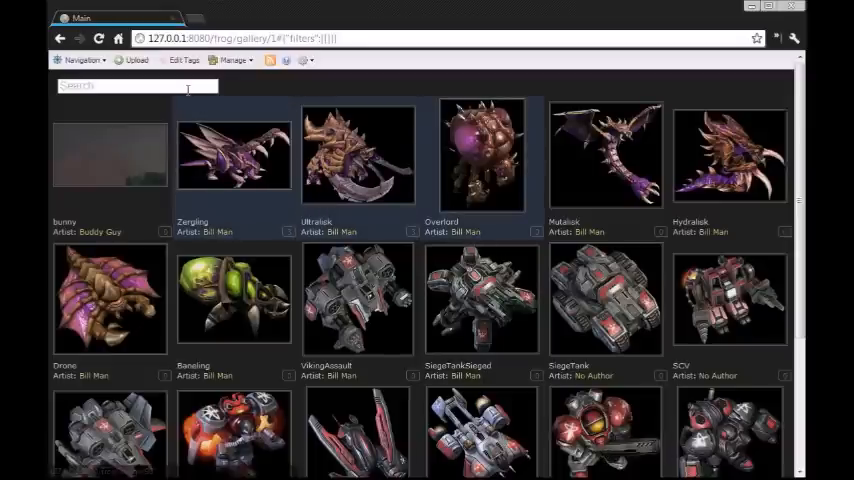
text(z)
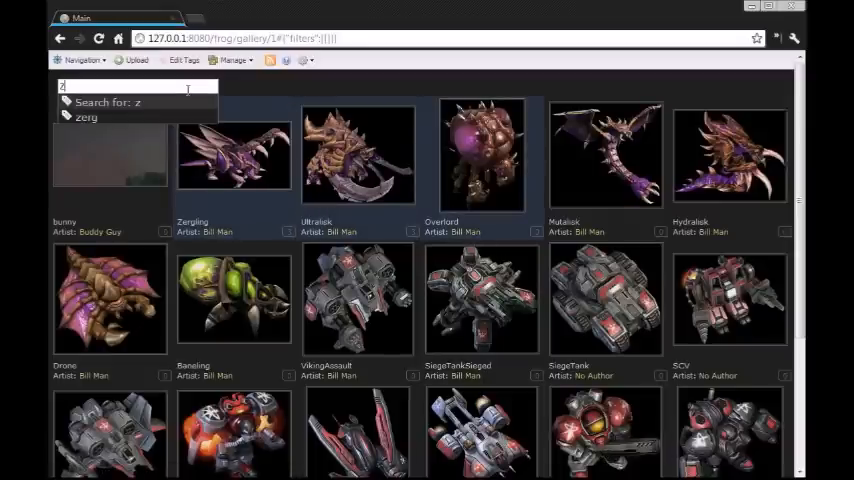
text(erg)
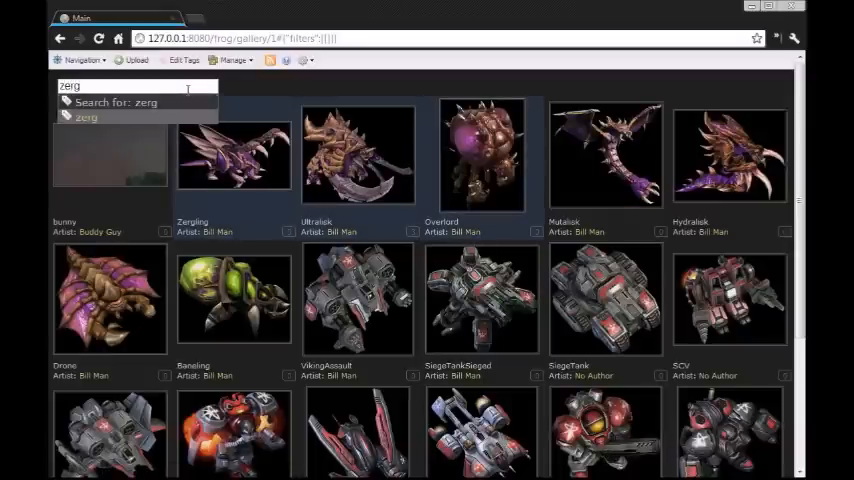
click(84, 119)
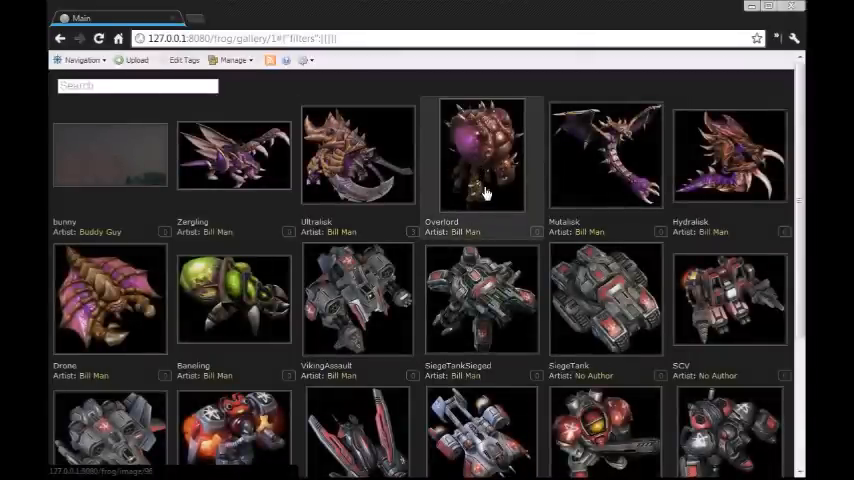
mouse_move(489, 197)
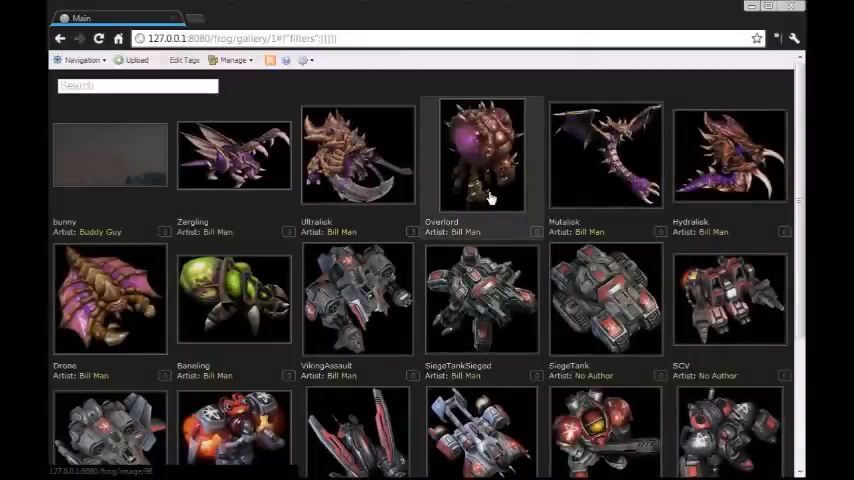
mouse_move(583, 222)
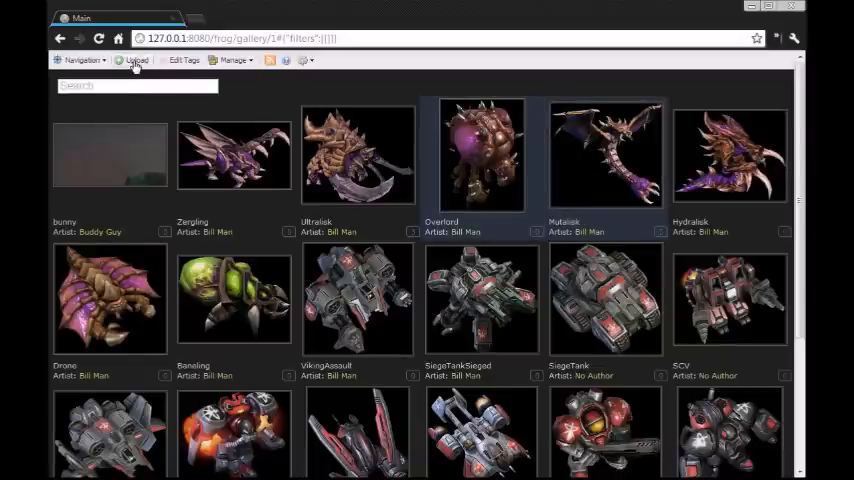
For the two selected images, keep Zerg, mark Ground Unit for removal, and save
click(187, 59)
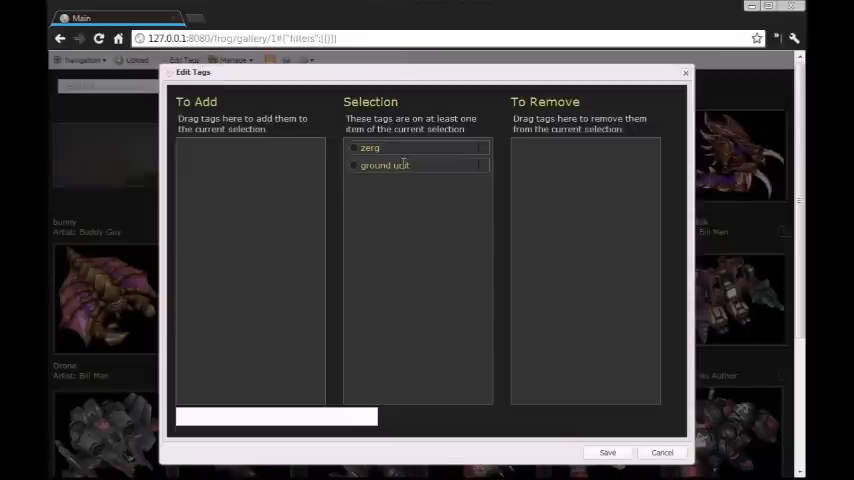
drag(369, 147, 205, 148)
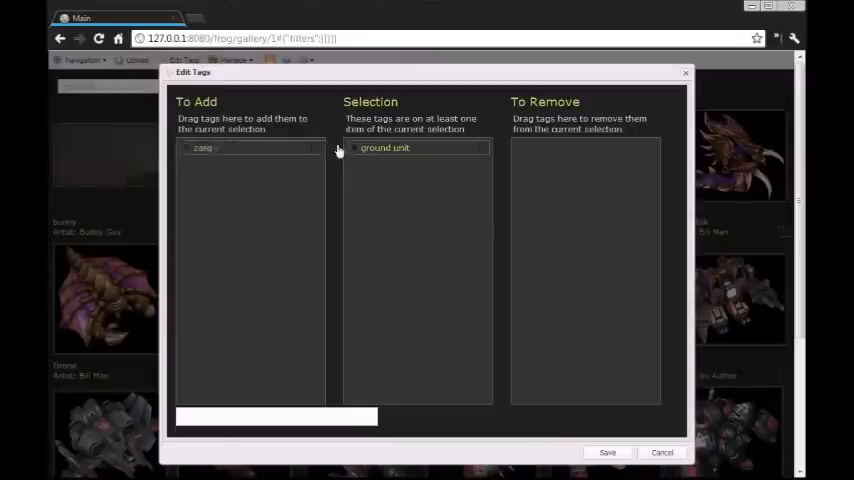
drag(385, 148, 548, 156)
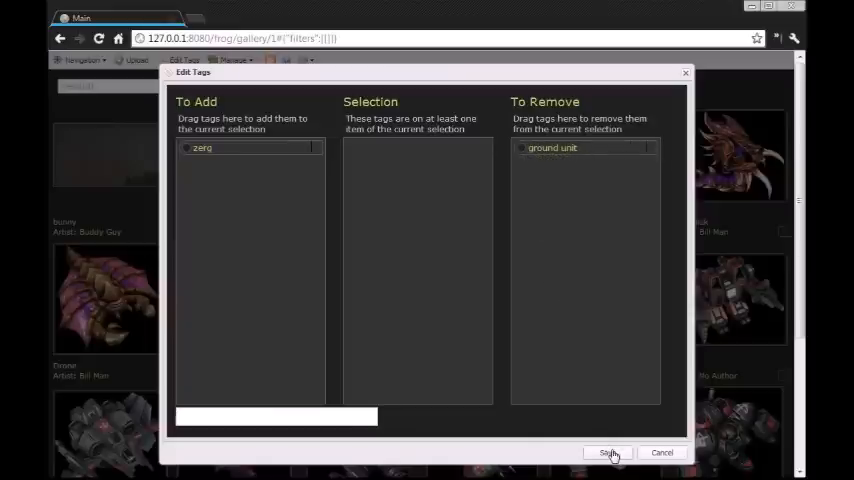
click(614, 452)
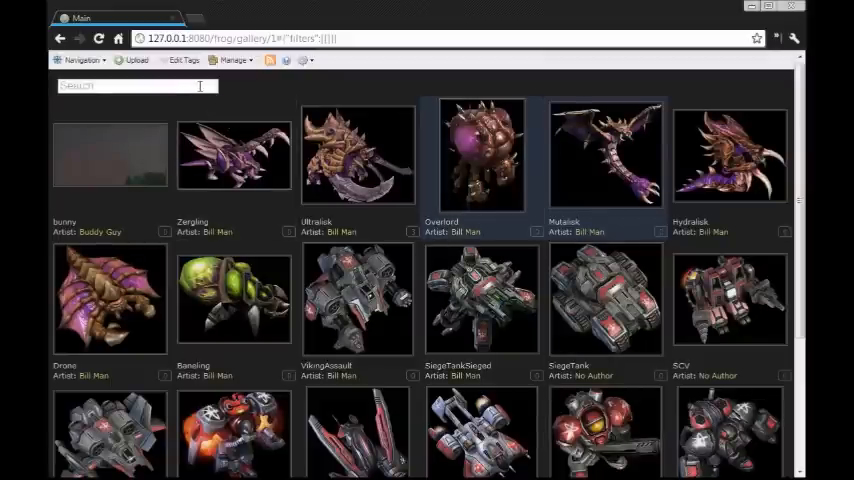
Filter the gallery by a tag, then clear the filter to show all images
text(groun)
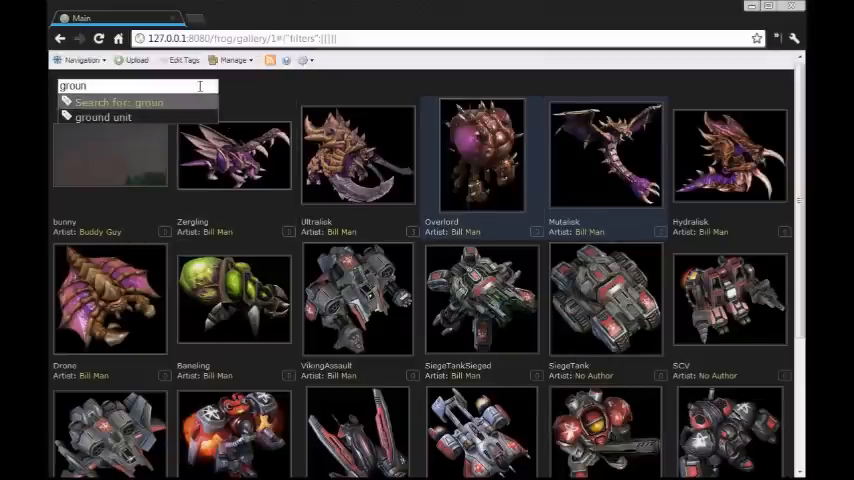
click(100, 117)
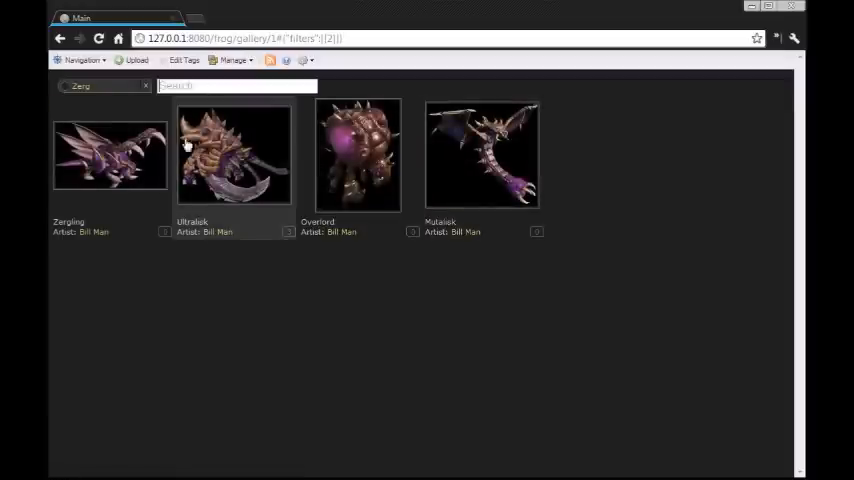
click(145, 86)
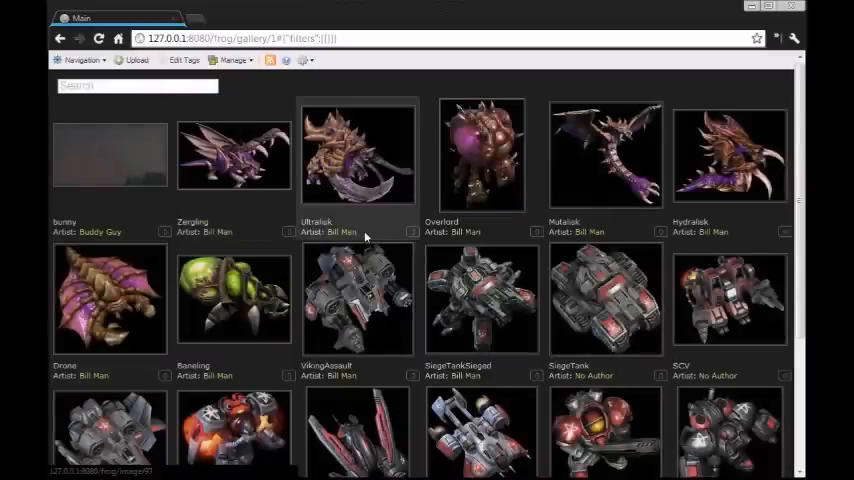
mouse_move(392, 236)
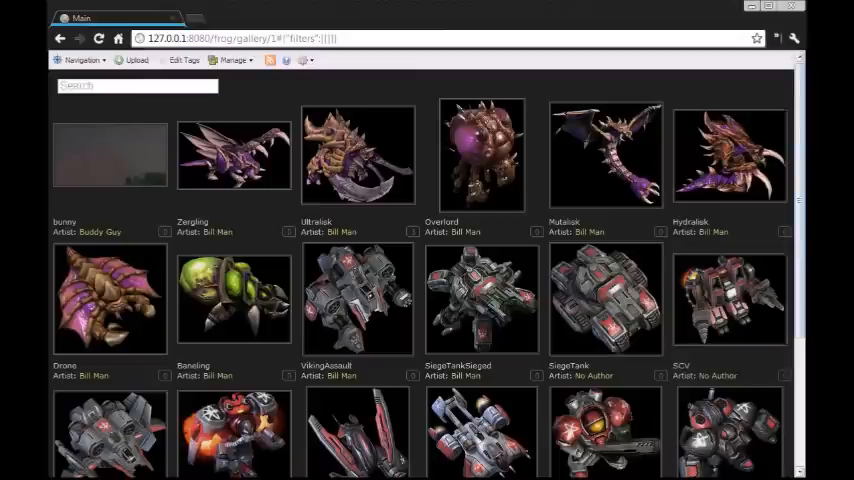
click(136, 61)
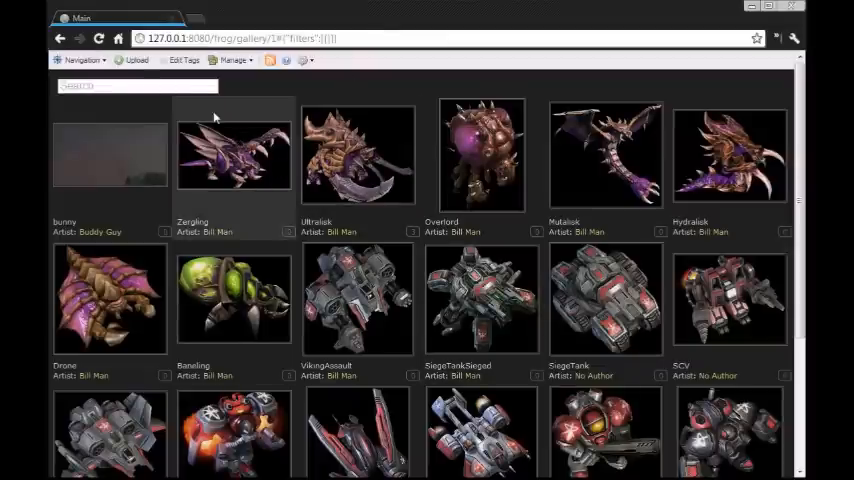
Upload the nuke, marine, logo and kerrigan wallpaper JPGs, then clear the artist filter
click(130, 60)
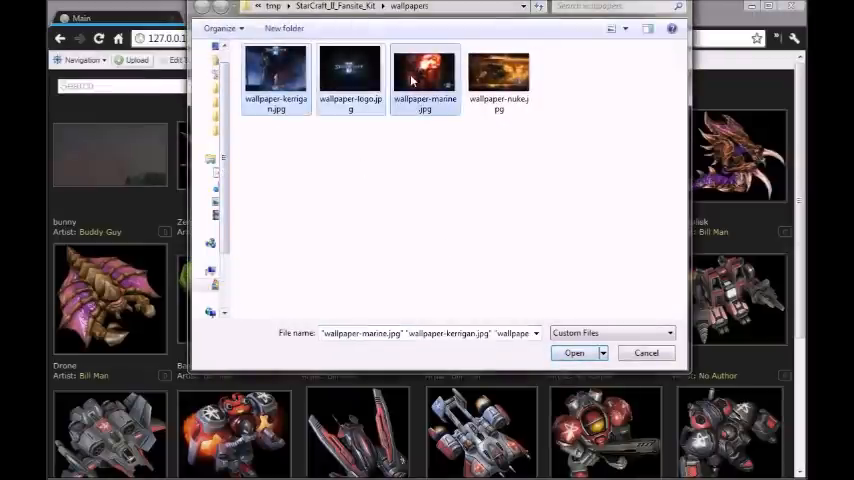
click(574, 352)
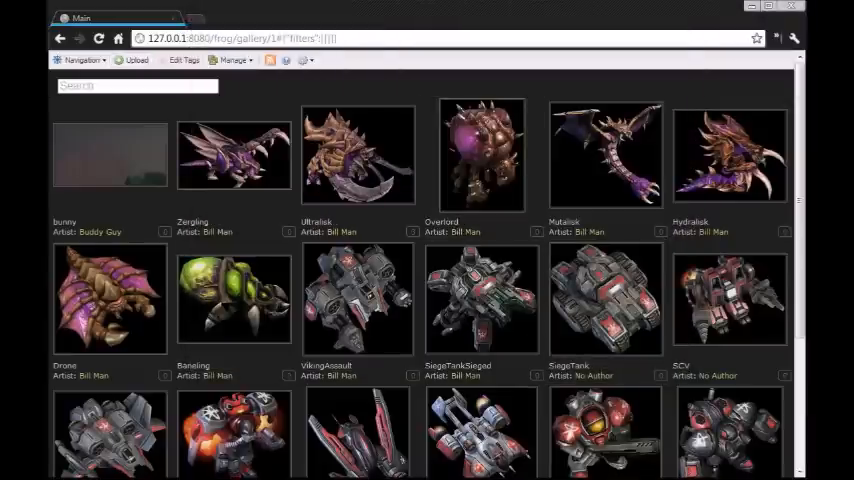
click(134, 60)
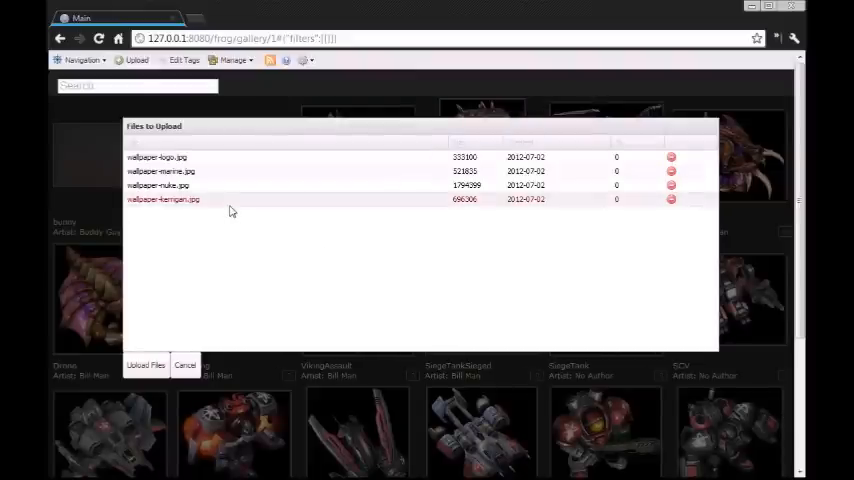
mouse_move(541, 210)
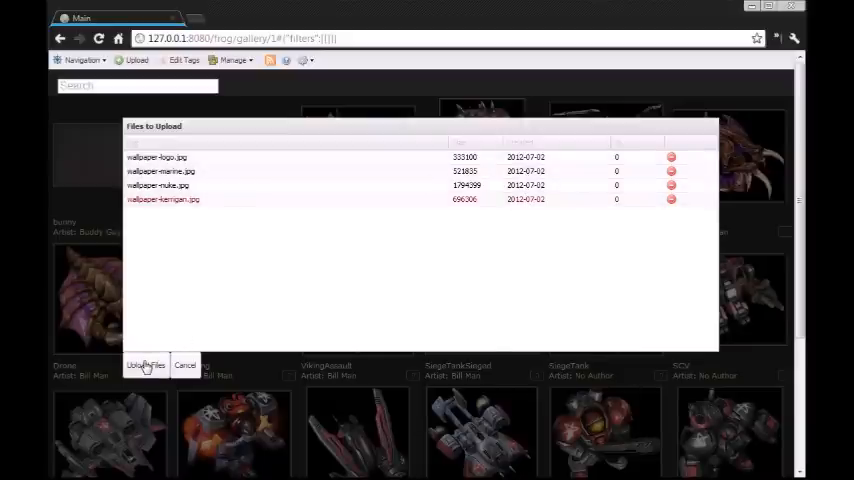
click(144, 364)
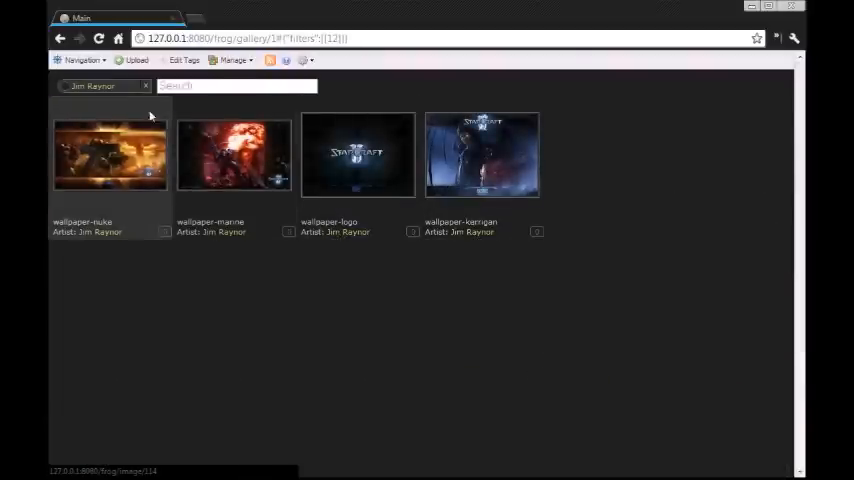
click(145, 85)
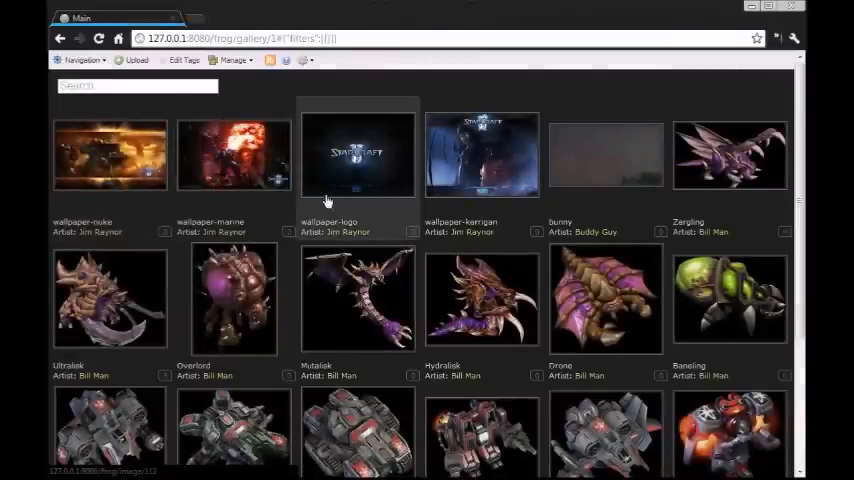
mouse_move(395, 224)
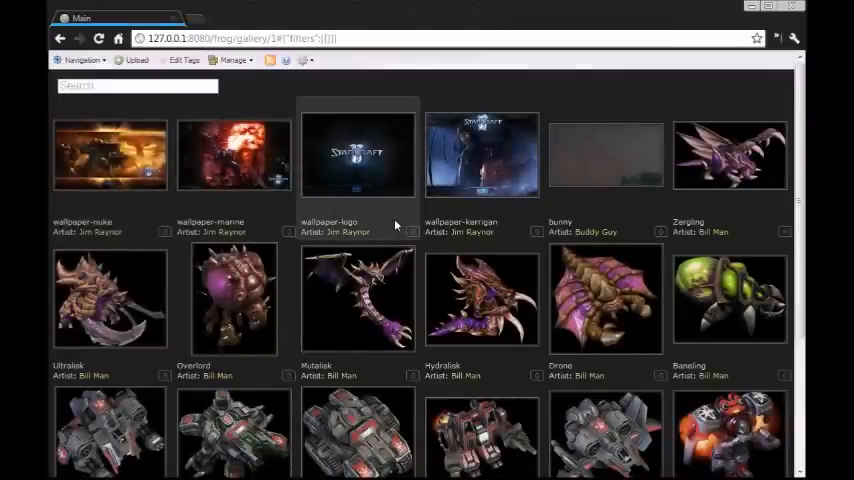
mouse_move(382, 232)
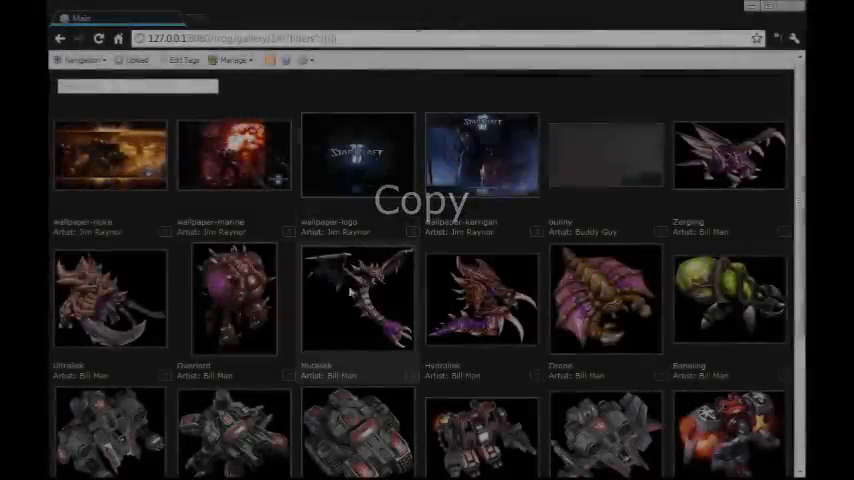
Open the Galleries overview to check that Zerg is still empty
click(78, 61)
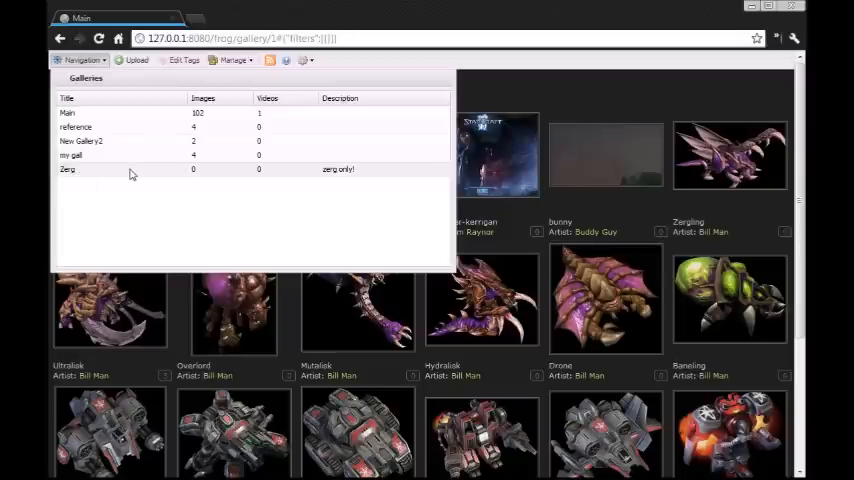
mouse_move(203, 179)
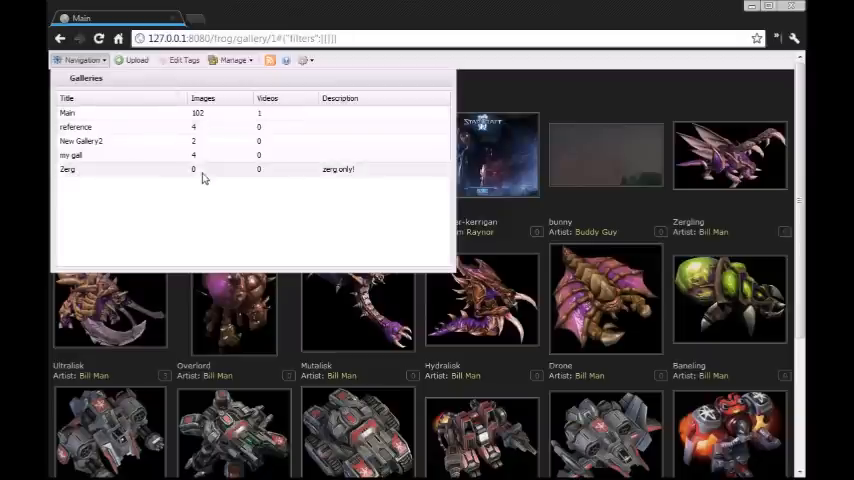
mouse_move(349, 172)
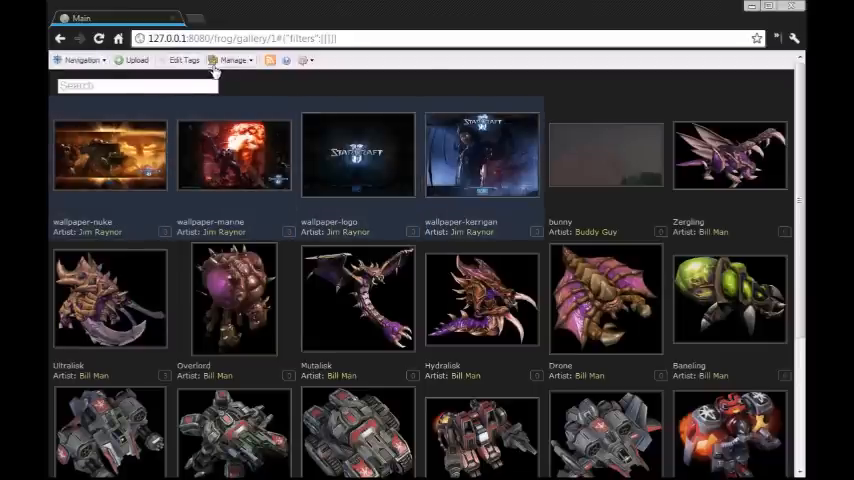
Copy the four selected wallpapers to the existing Zerg gallery and visit it
click(233, 60)
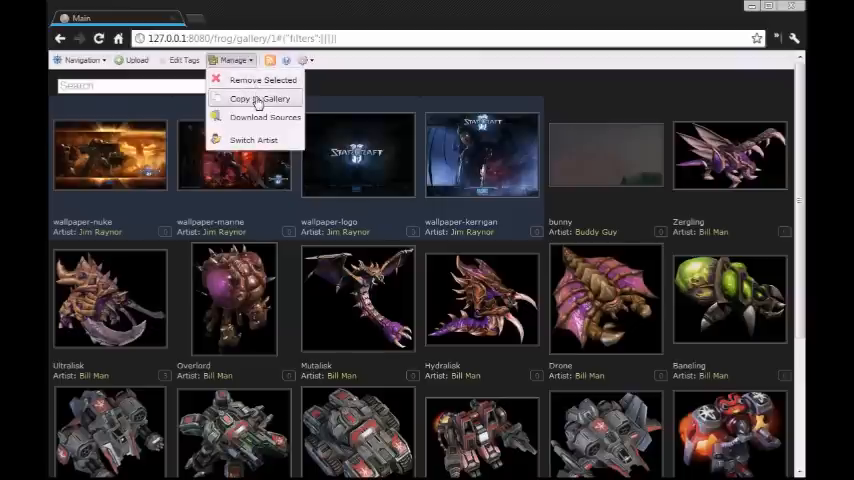
click(258, 99)
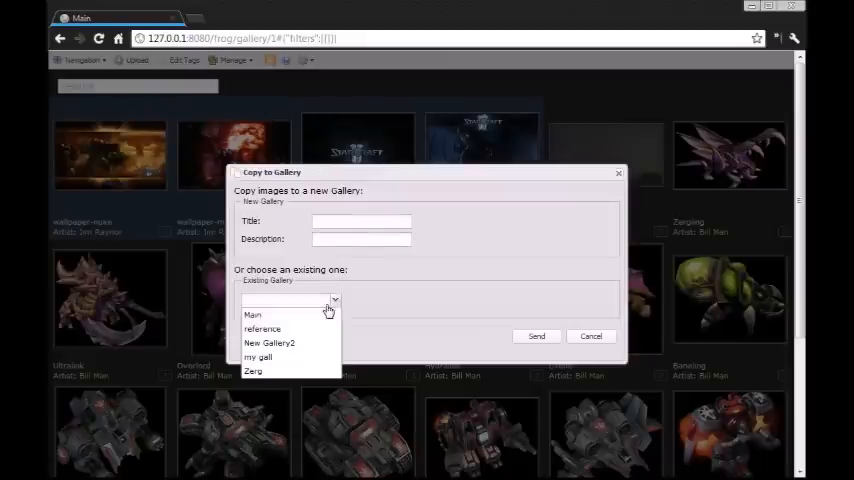
click(255, 371)
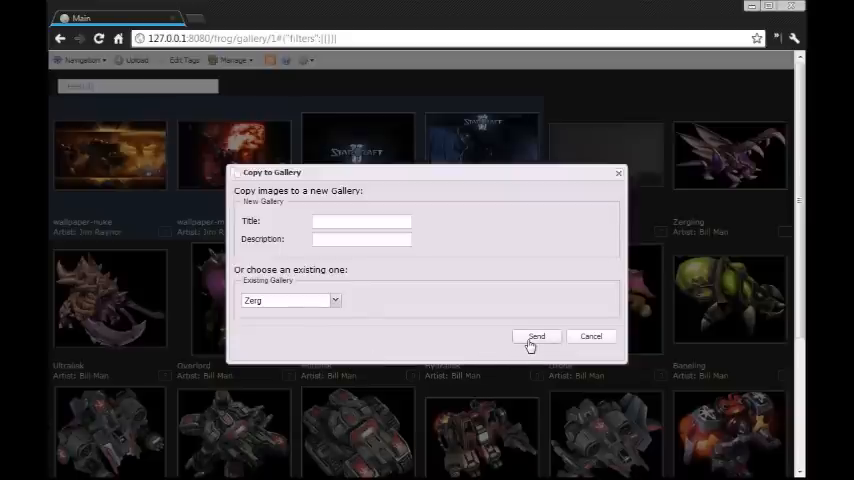
click(536, 336)
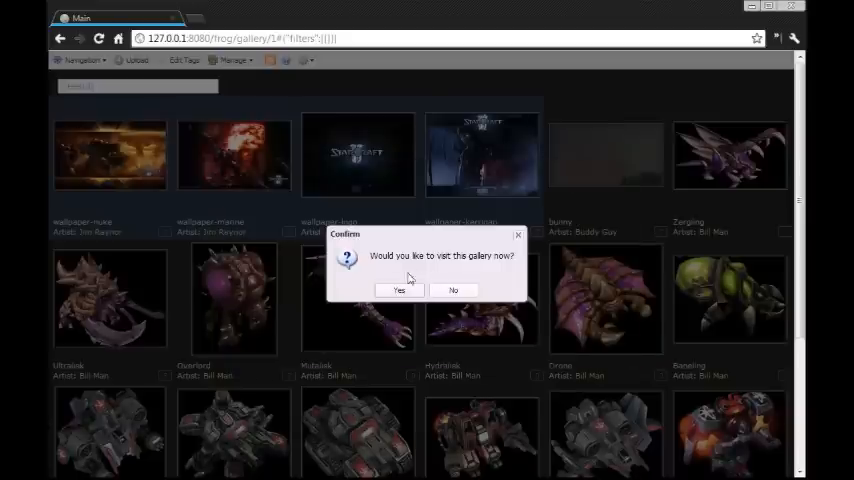
click(398, 290)
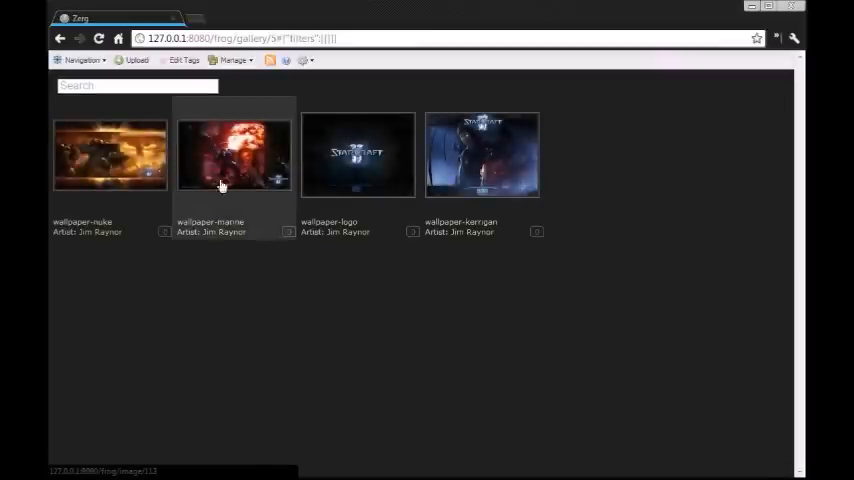
mouse_move(210, 213)
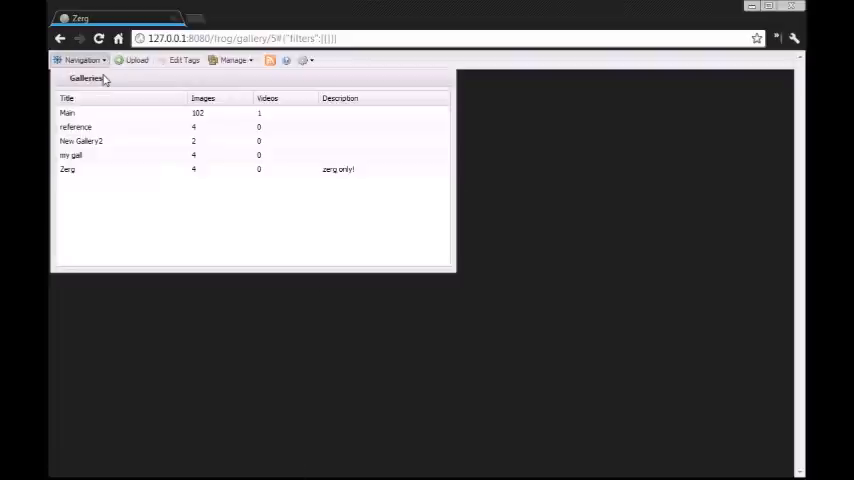
Return to the Main gallery from the Galleries overview
click(66, 113)
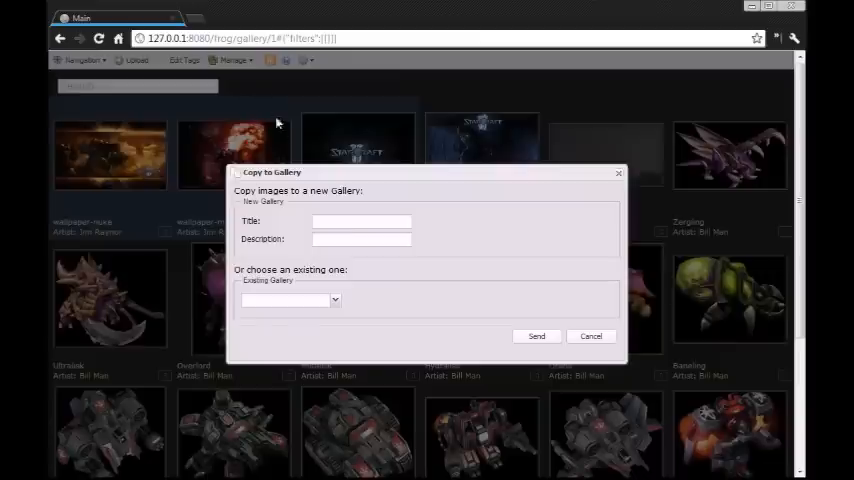
Create gallery 'sc2' described 'all sc2' from the copy form and view it
text(sc2)
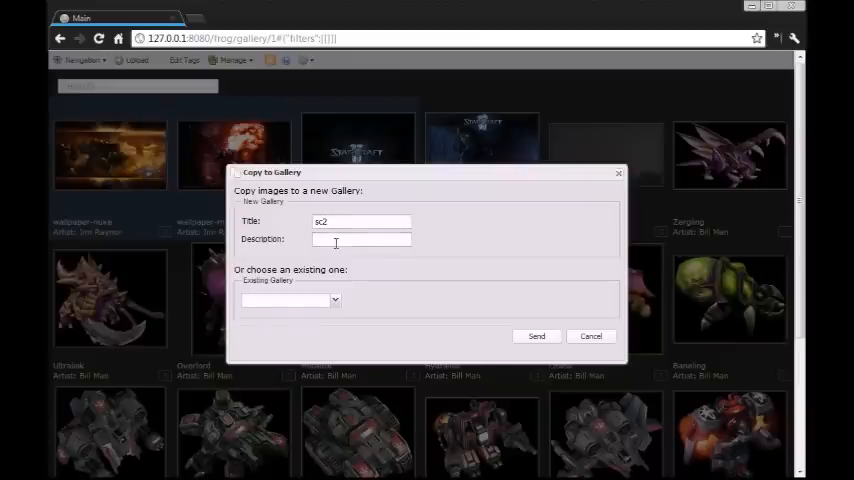
text(all sc2)
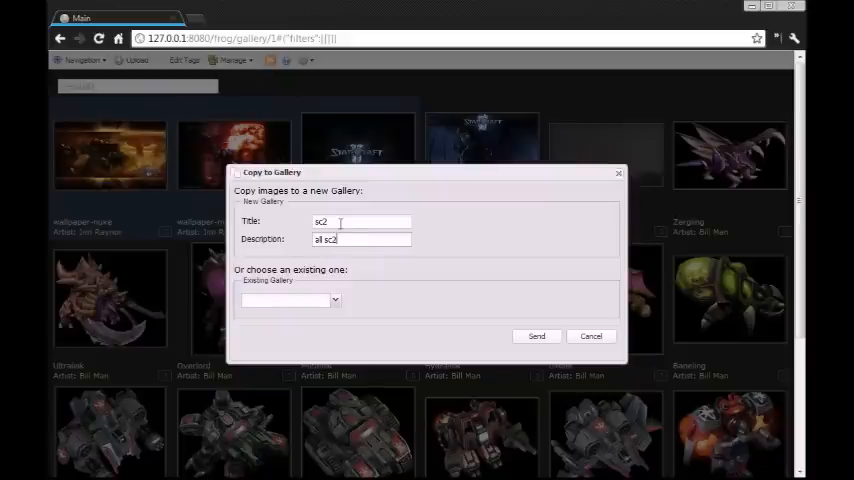
click(535, 335)
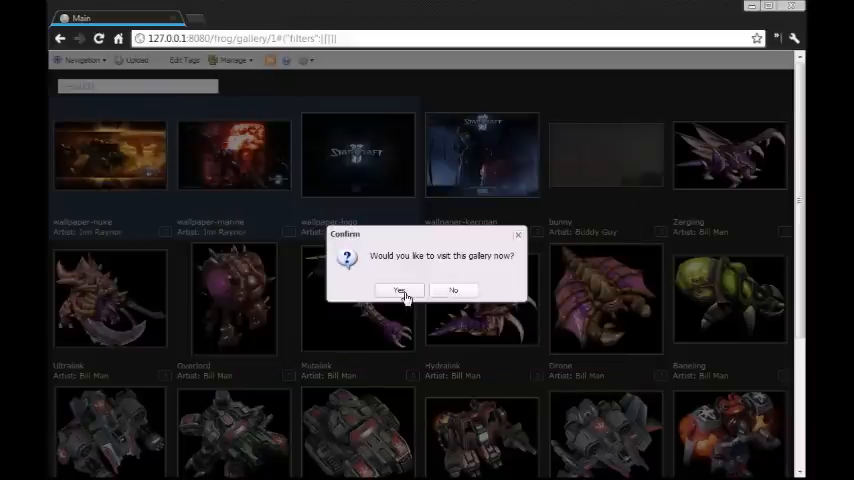
click(399, 290)
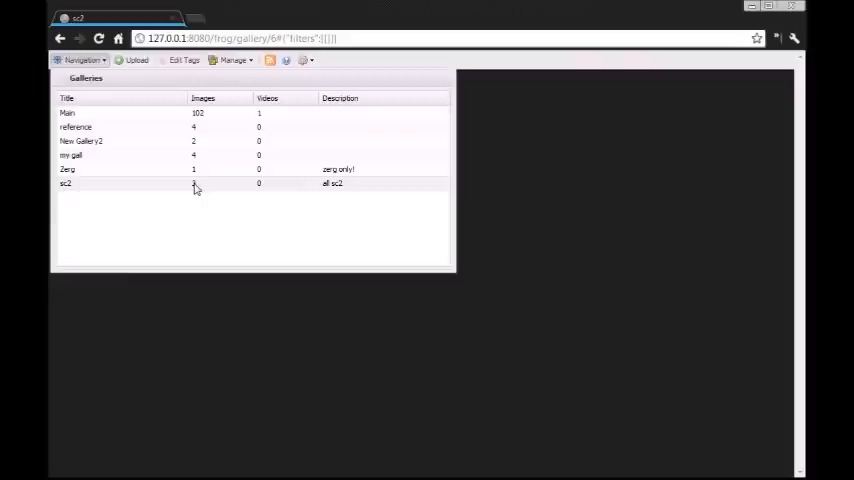
click(66, 183)
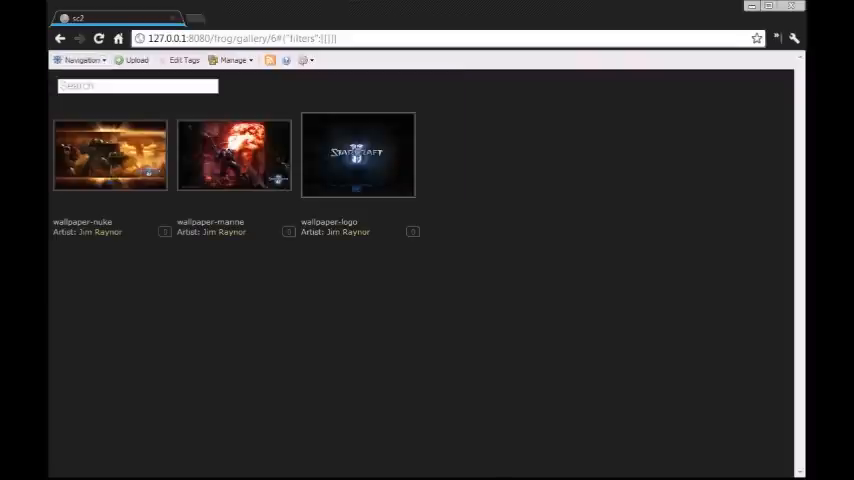